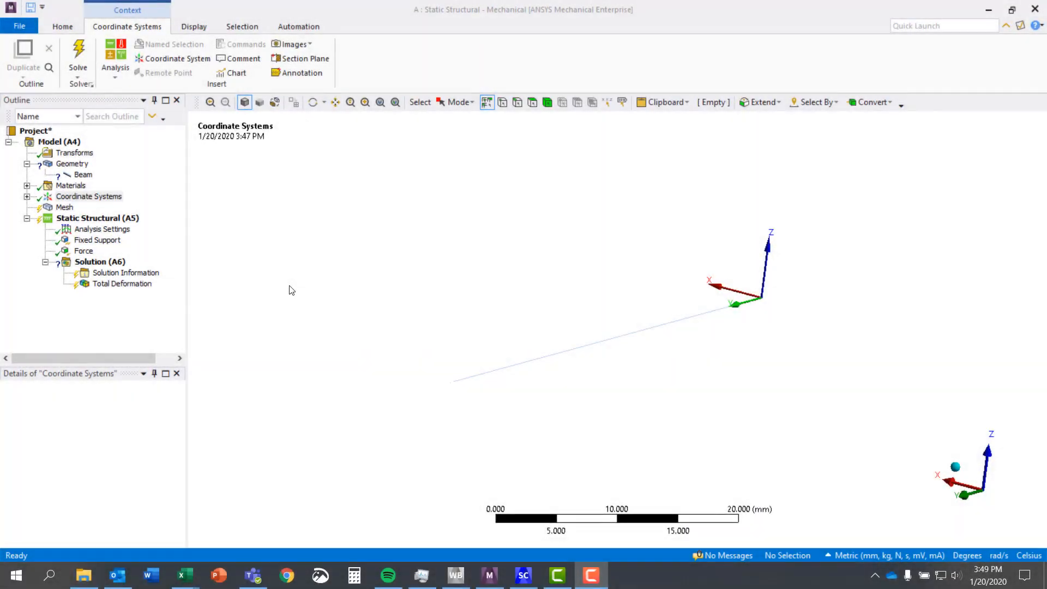
mouse_move(275, 272)
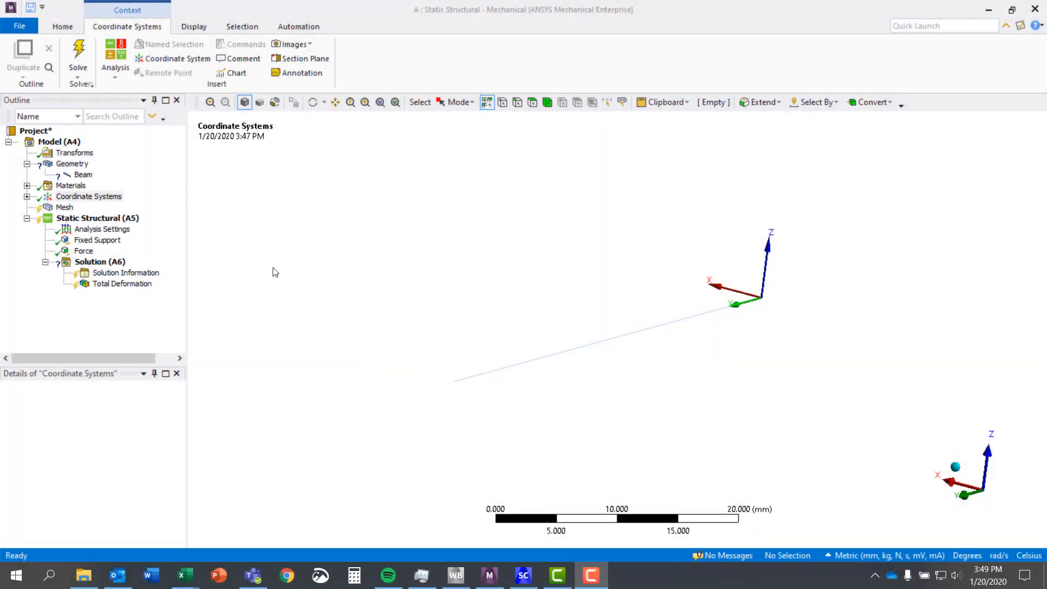
mouse_move(268, 265)
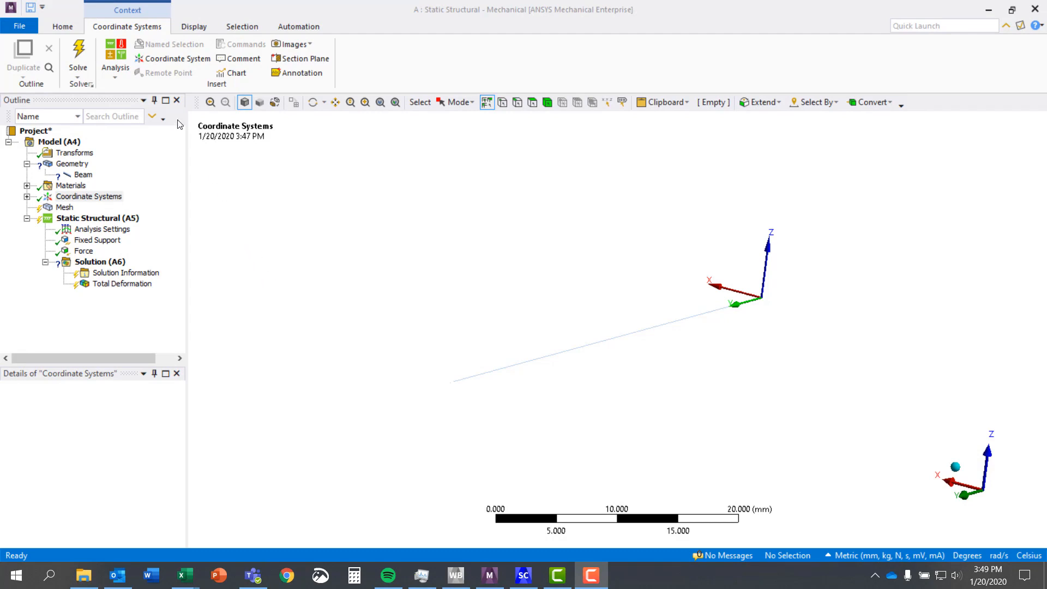
Show the Beam line body's details, with its Cross Section field still empty.
left_click(532, 365)
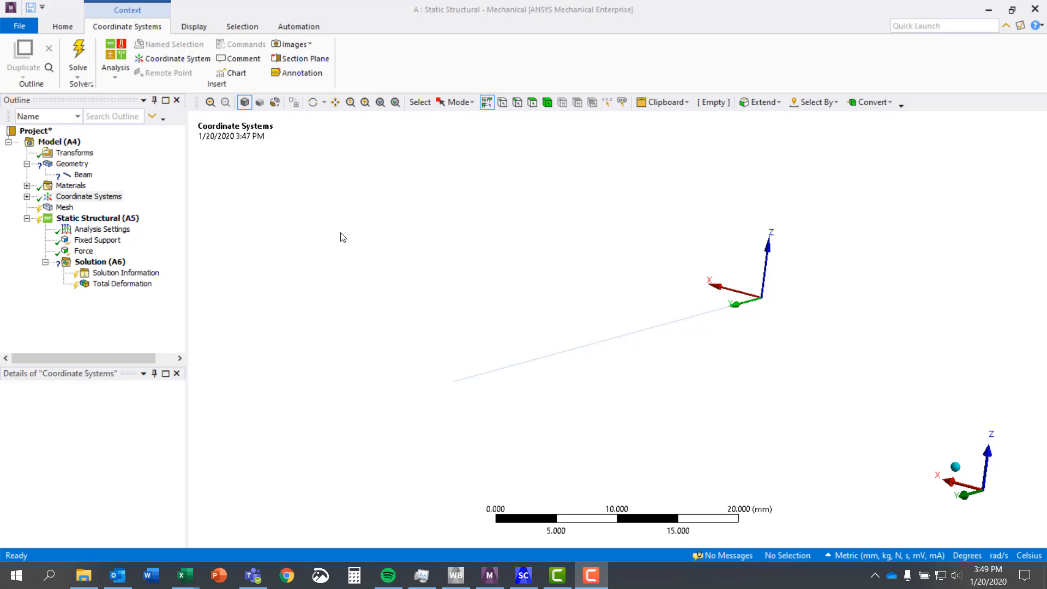
mouse_move(336, 234)
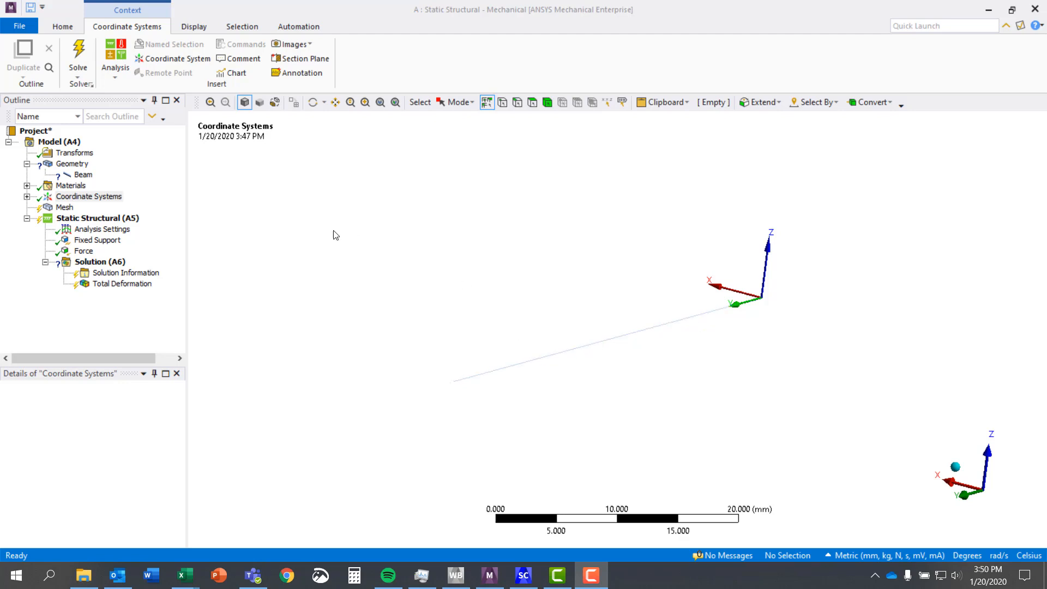
left_click(83, 175)
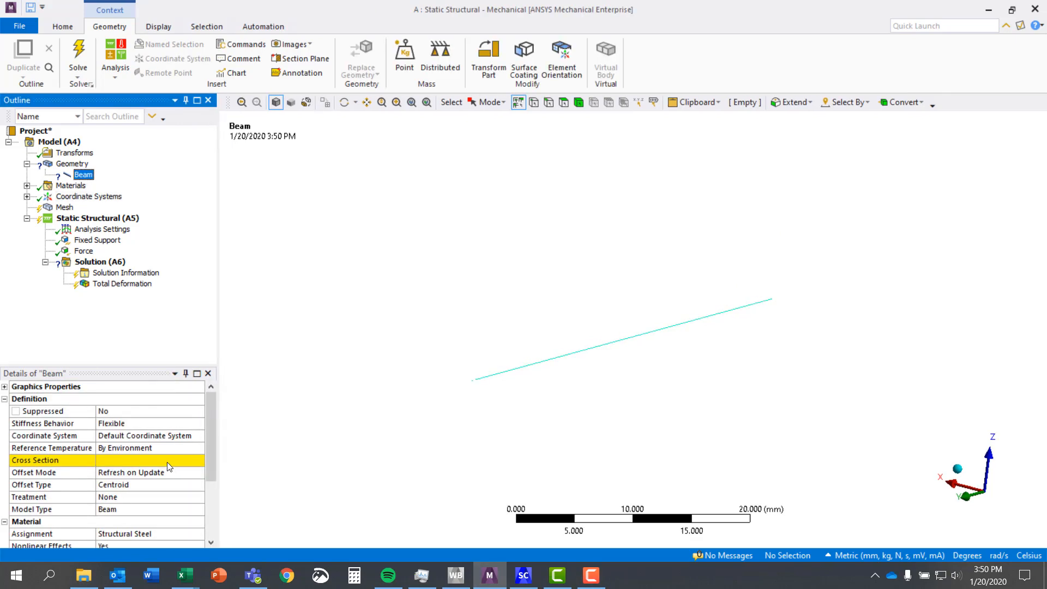
left_click(151, 460)
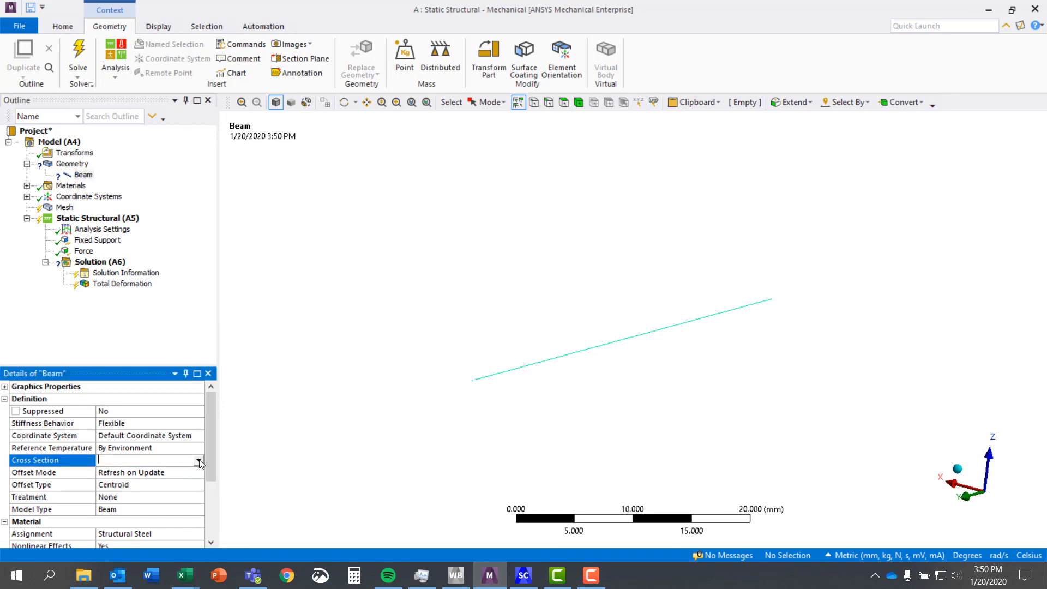
left_click(199, 460)
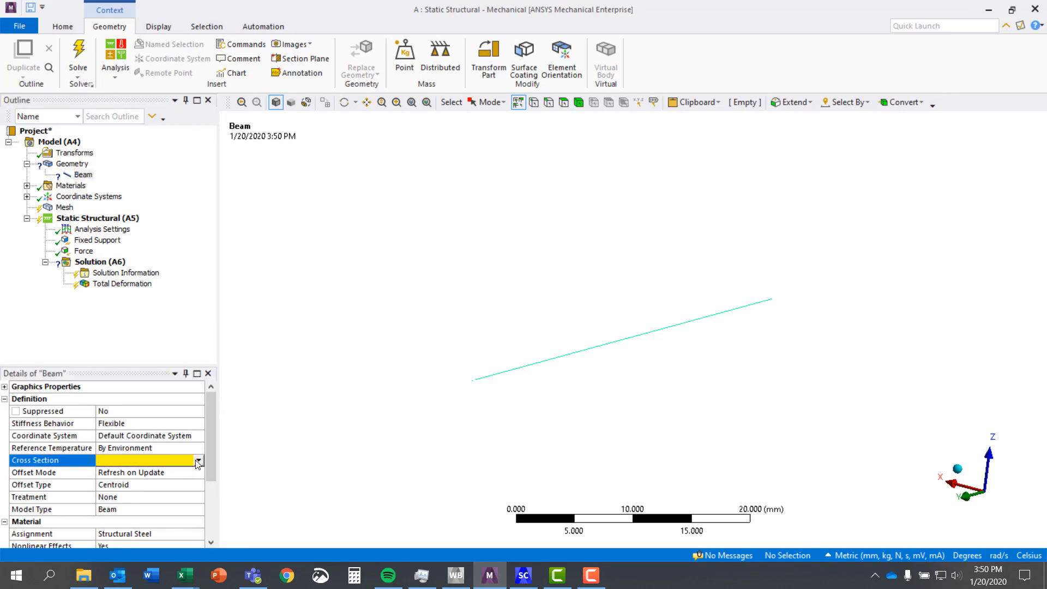
mouse_move(183, 462)
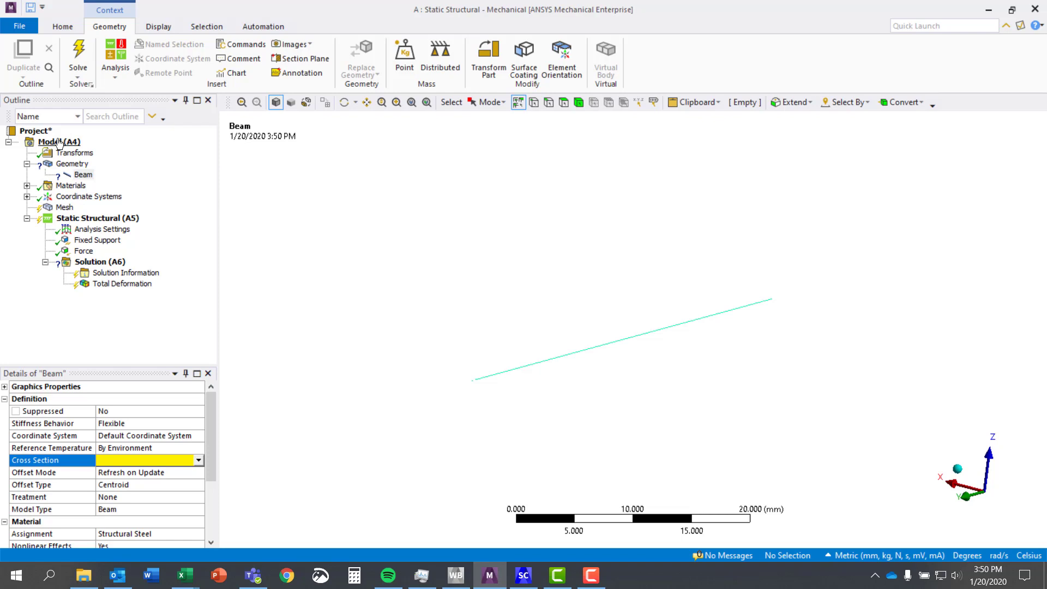
Insert an I Section cross section under the Model with default dimensions.
right_click(49, 142)
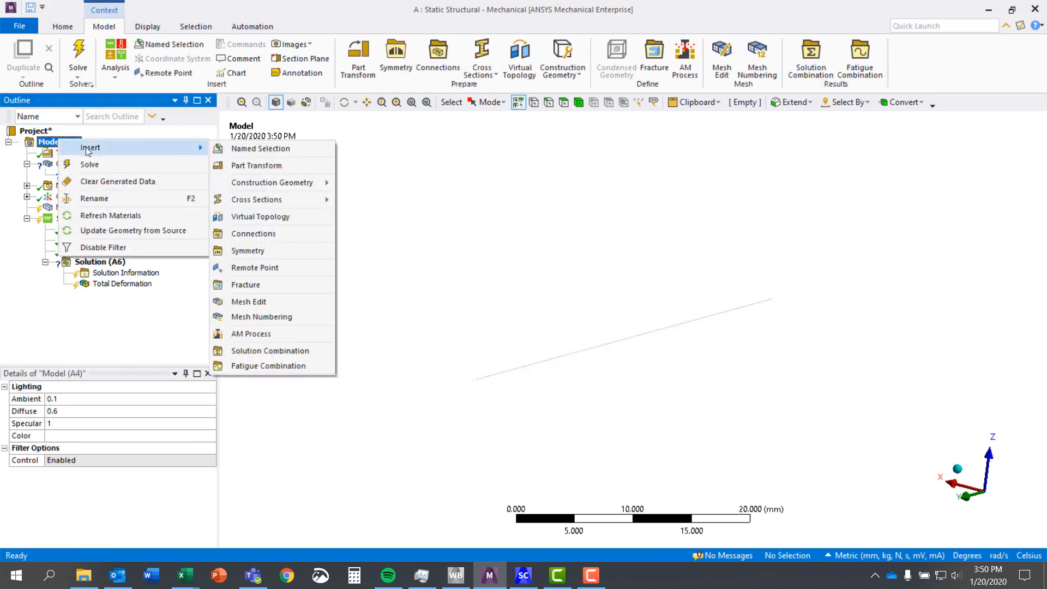
mouse_move(255, 216)
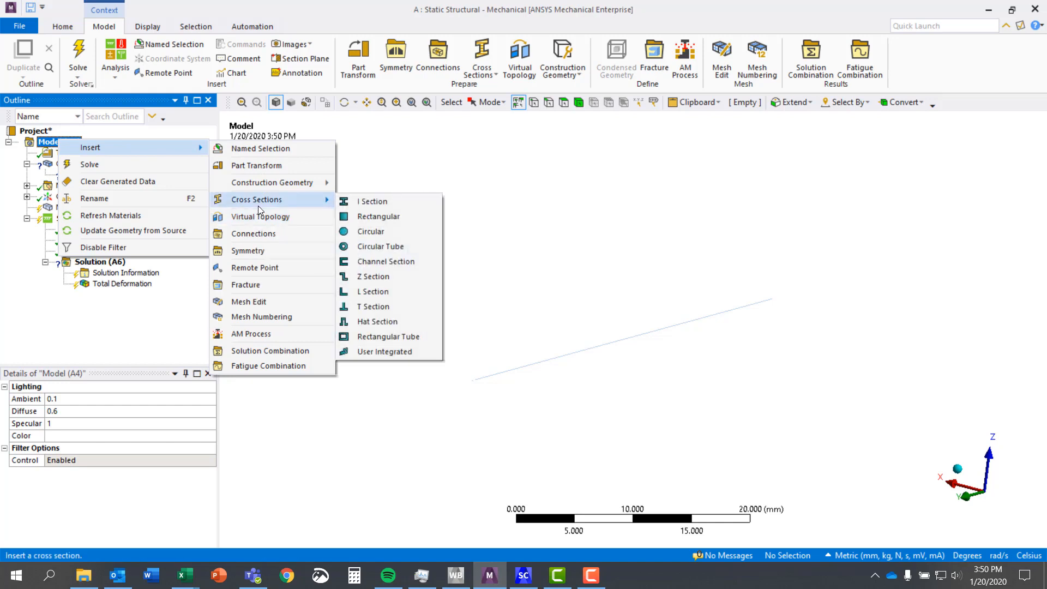
mouse_move(372, 200)
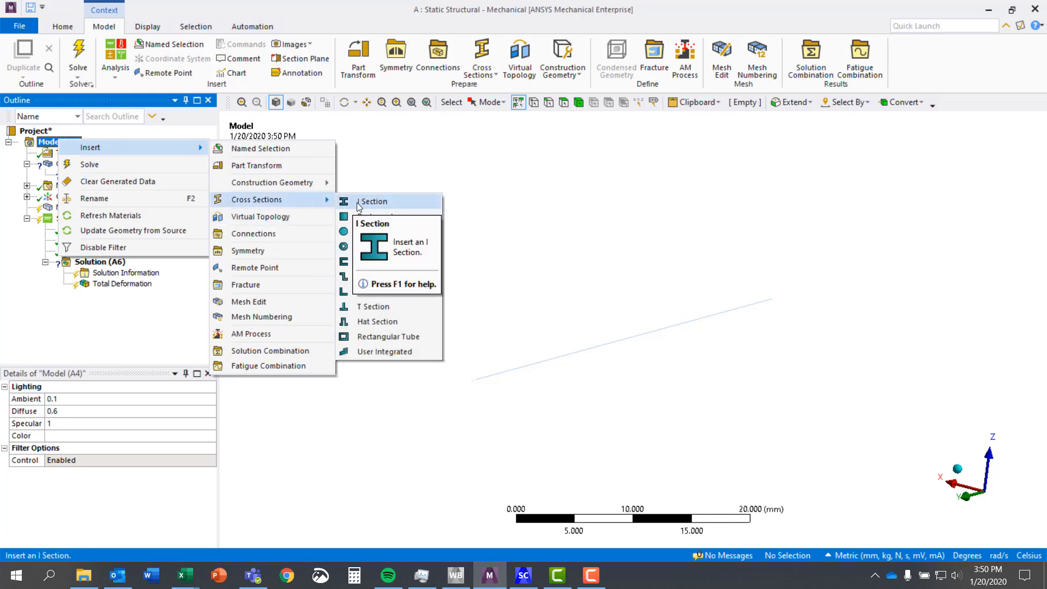
mouse_move(373, 307)
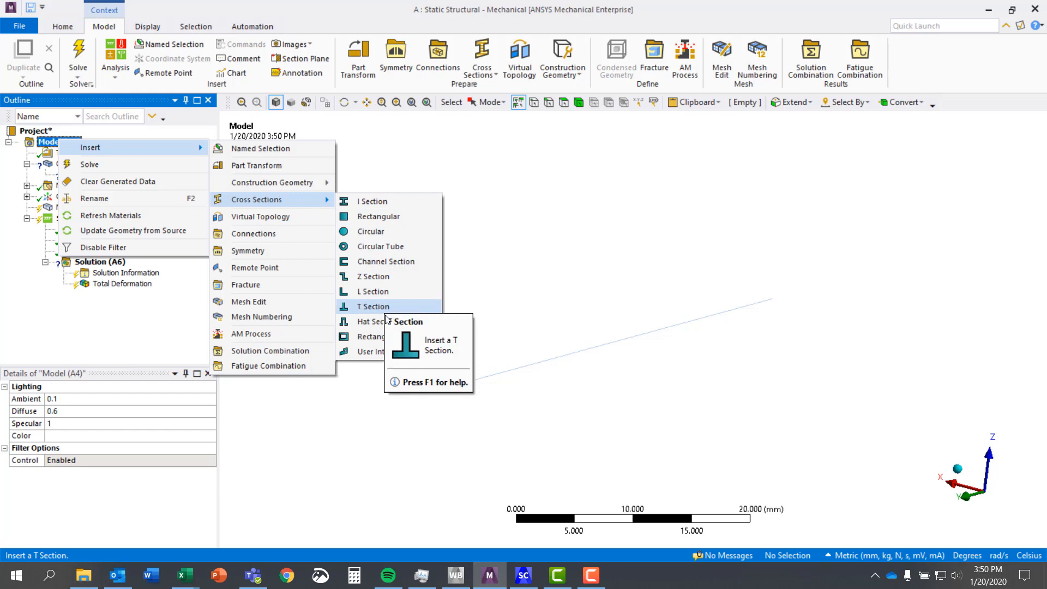
mouse_move(391, 336)
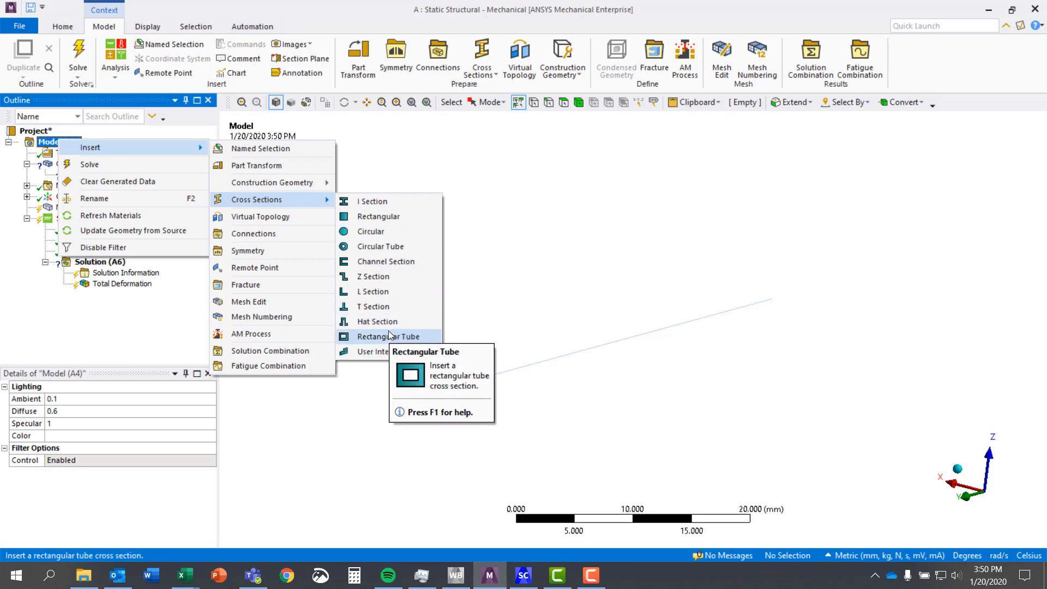
mouse_move(388, 205)
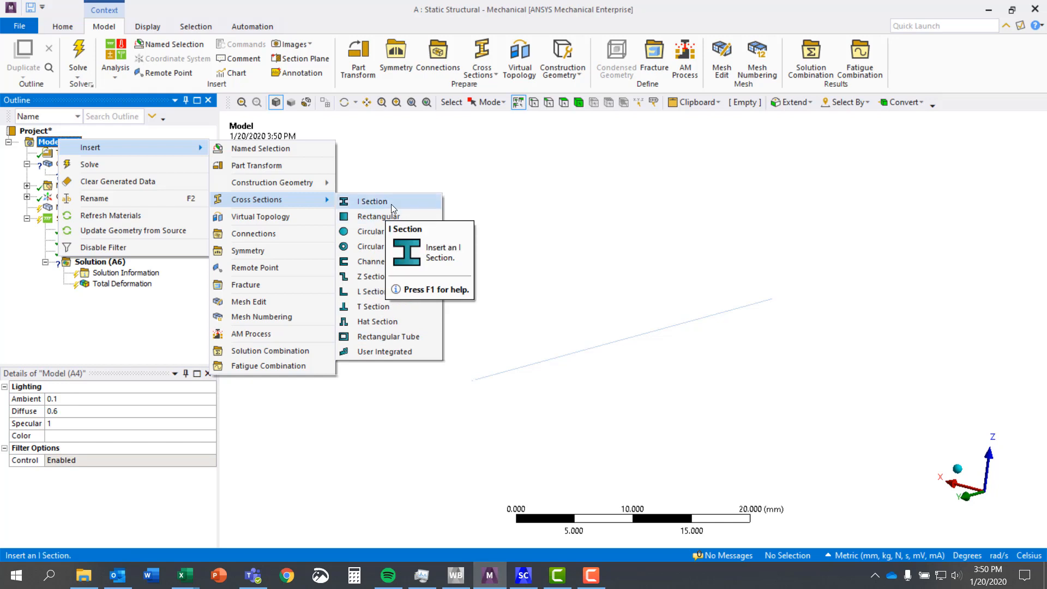
left_click(371, 201)
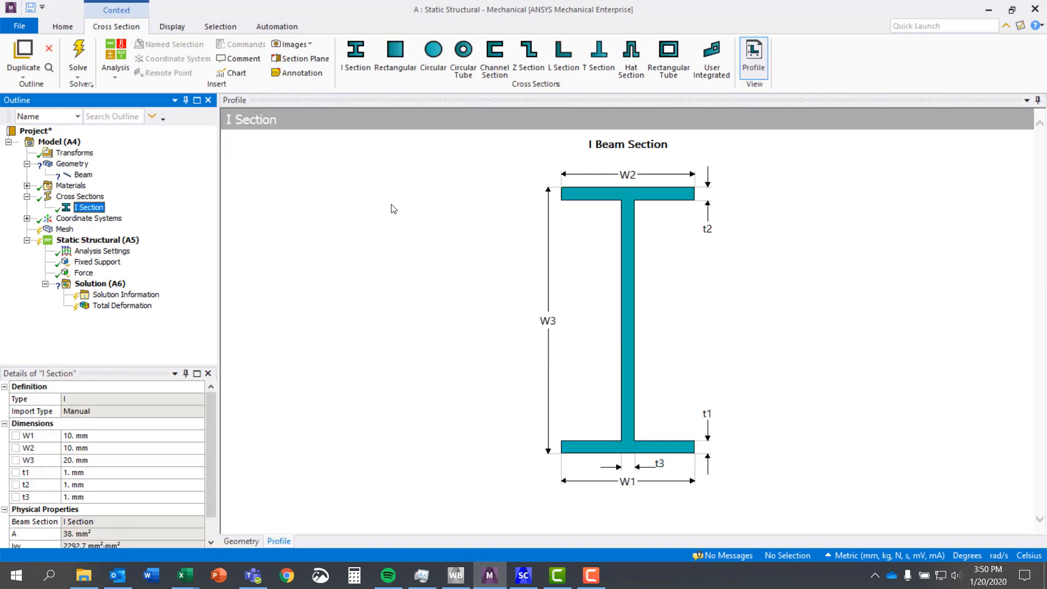
mouse_move(167, 177)
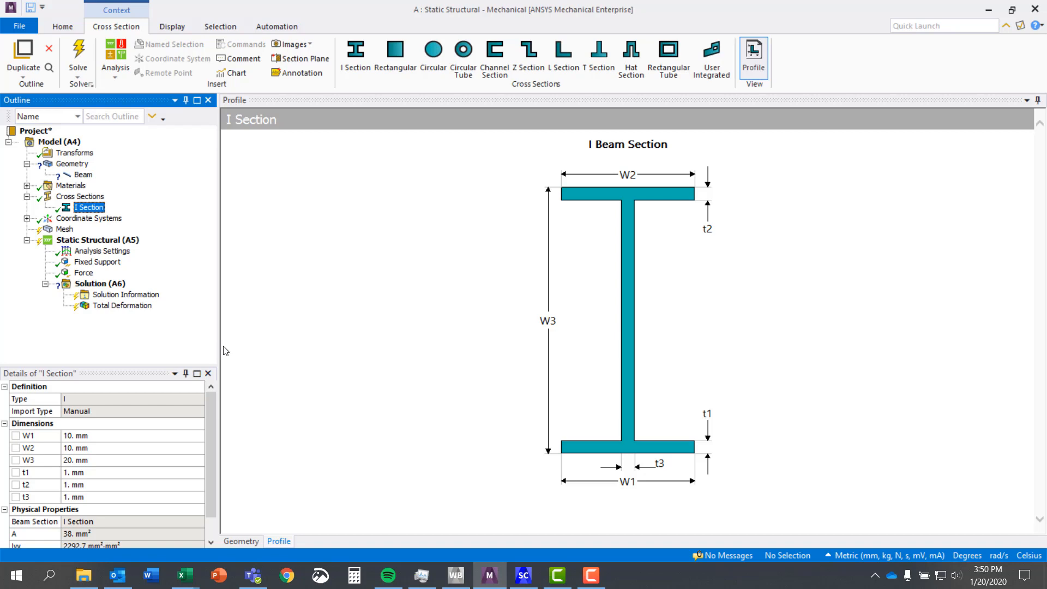
mouse_move(757, 52)
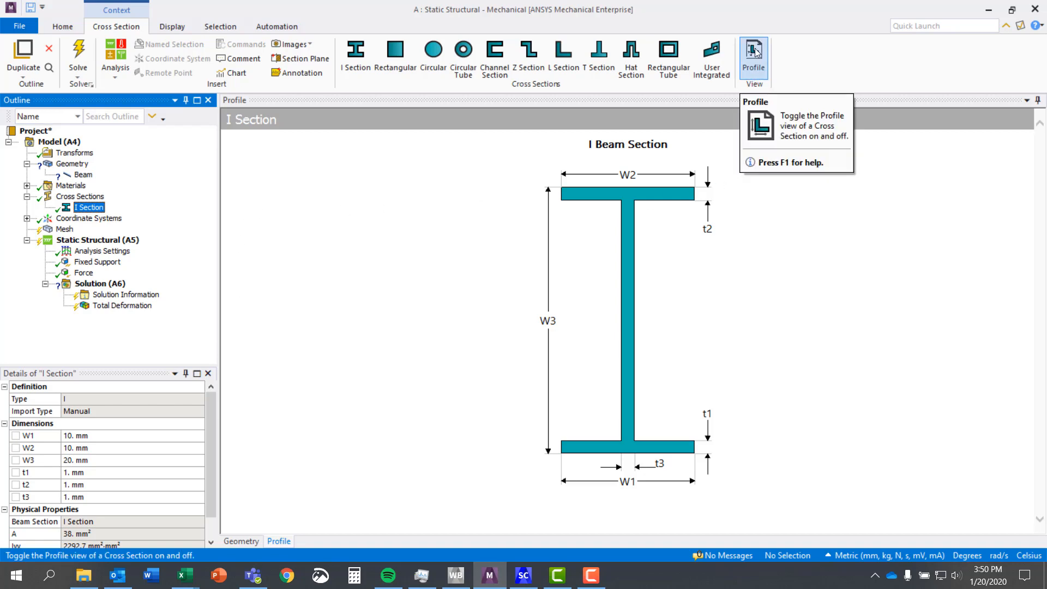
mouse_move(757, 49)
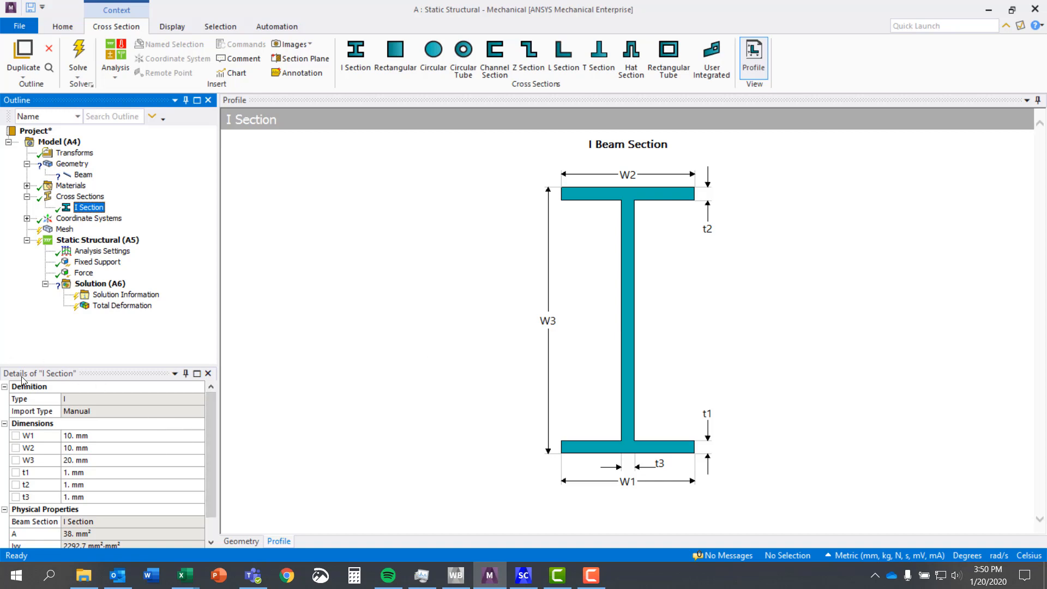
Change the I Section's W3 dimension from 20 mm to 15 mm.
left_click(27, 460)
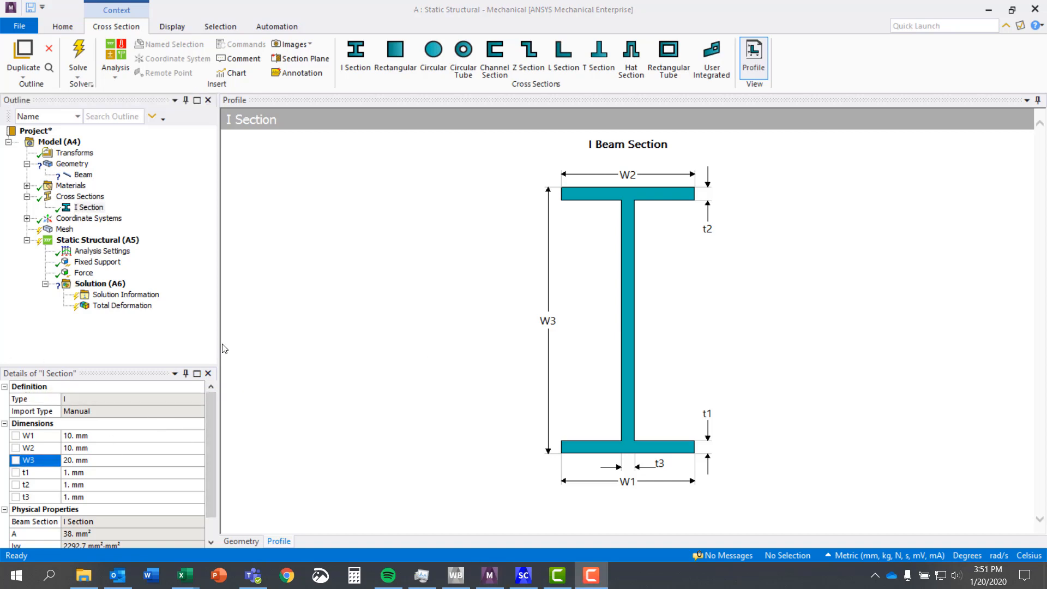
mouse_move(554, 338)
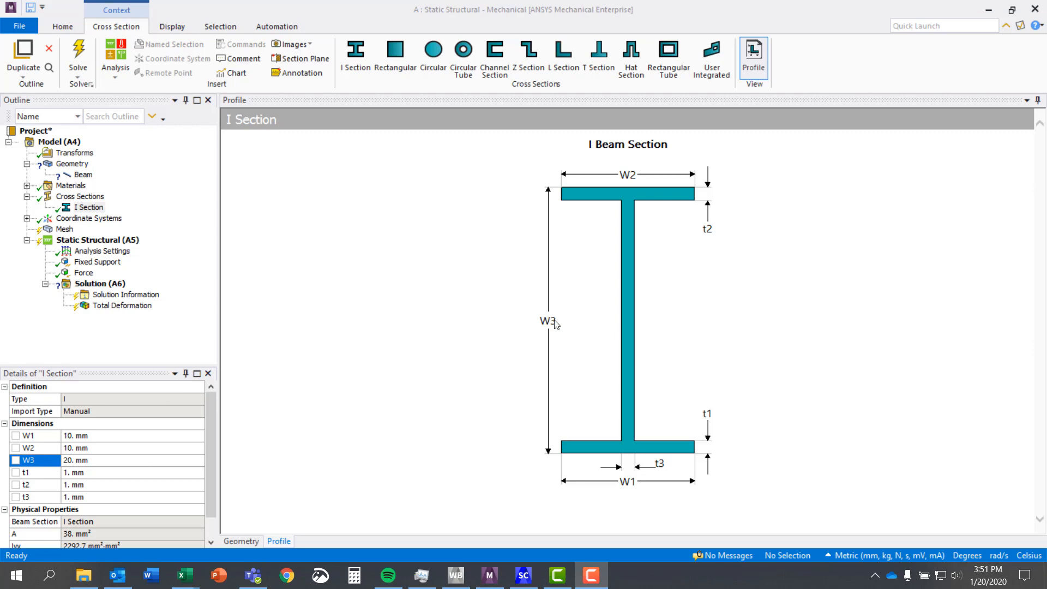
double_click(76, 460)
type("15.")
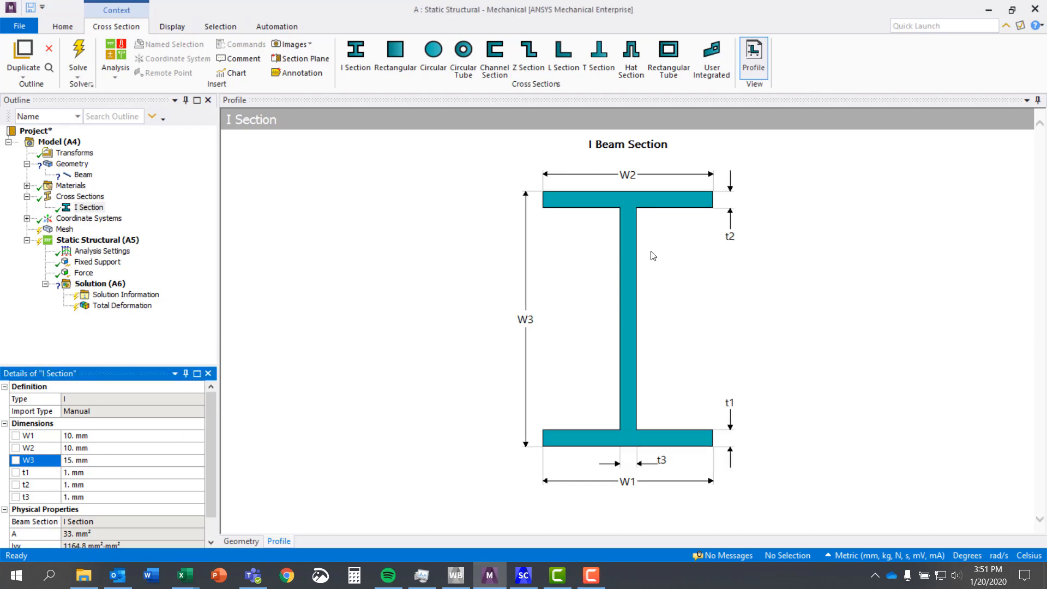
mouse_move(598, 279)
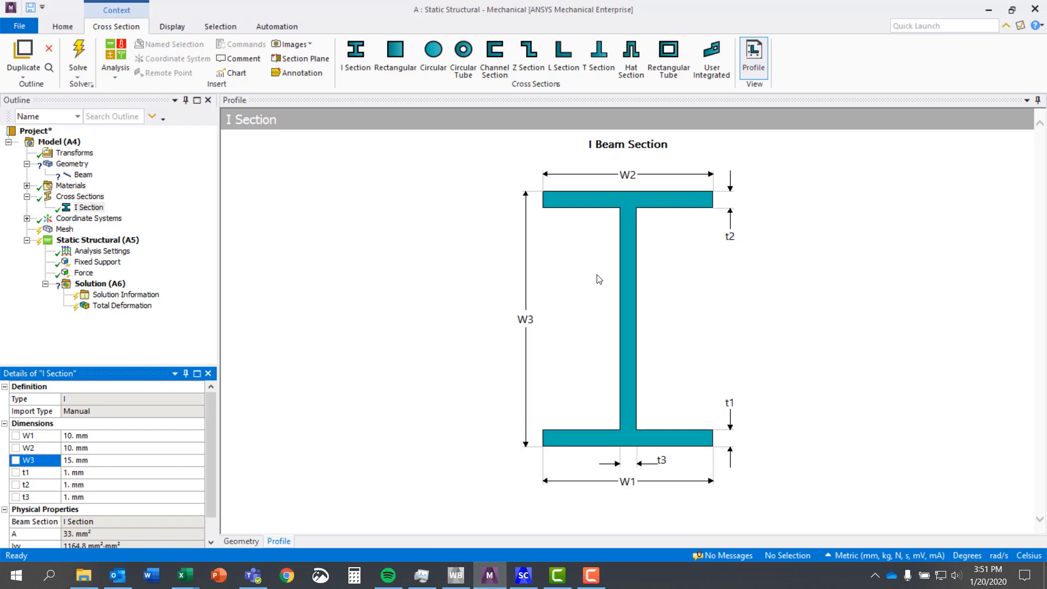
mouse_move(589, 335)
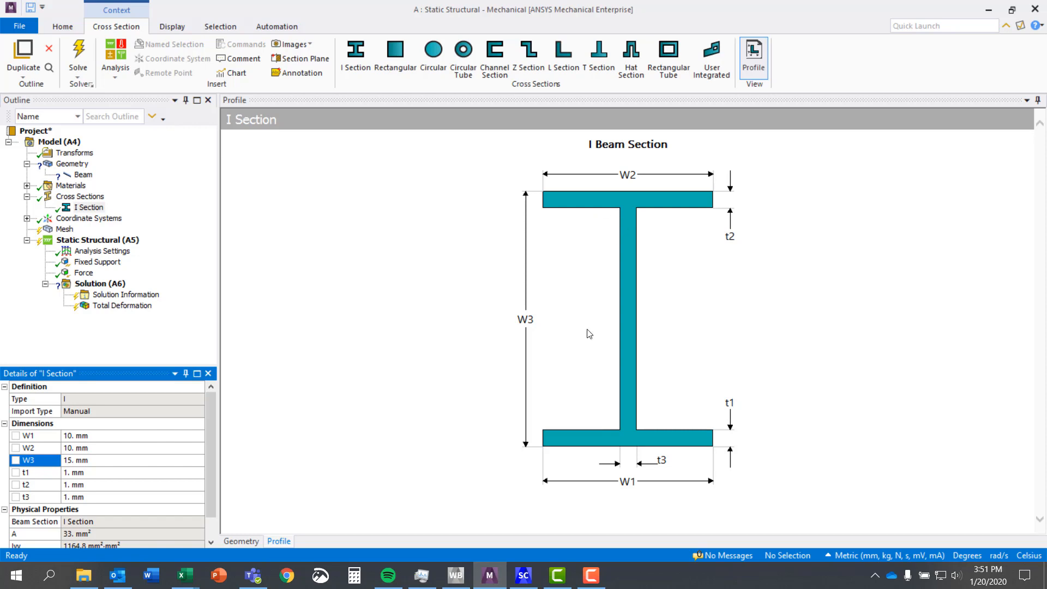
mouse_move(237, 397)
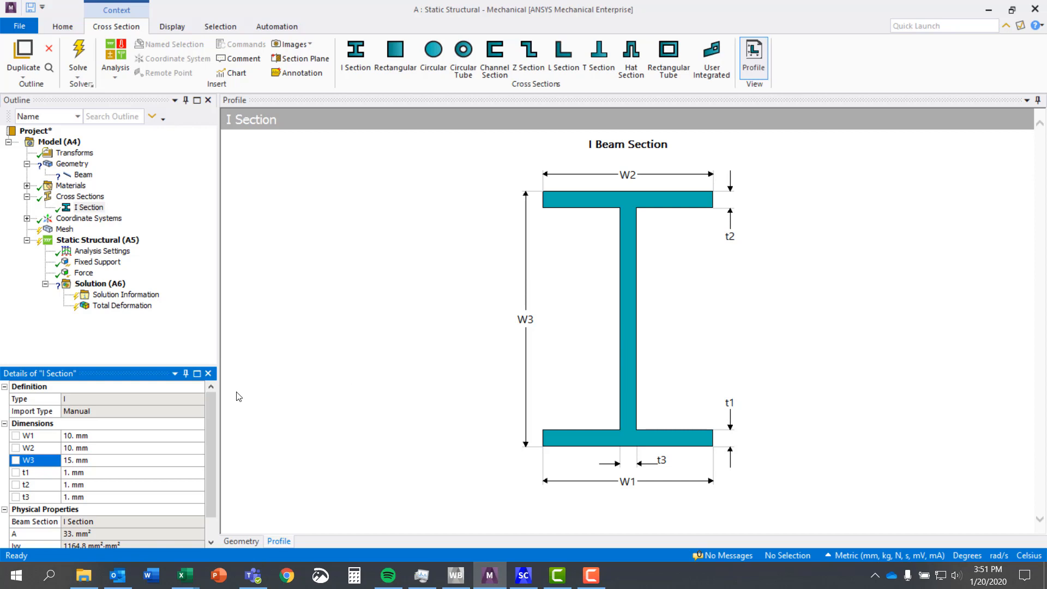
mouse_move(236, 413)
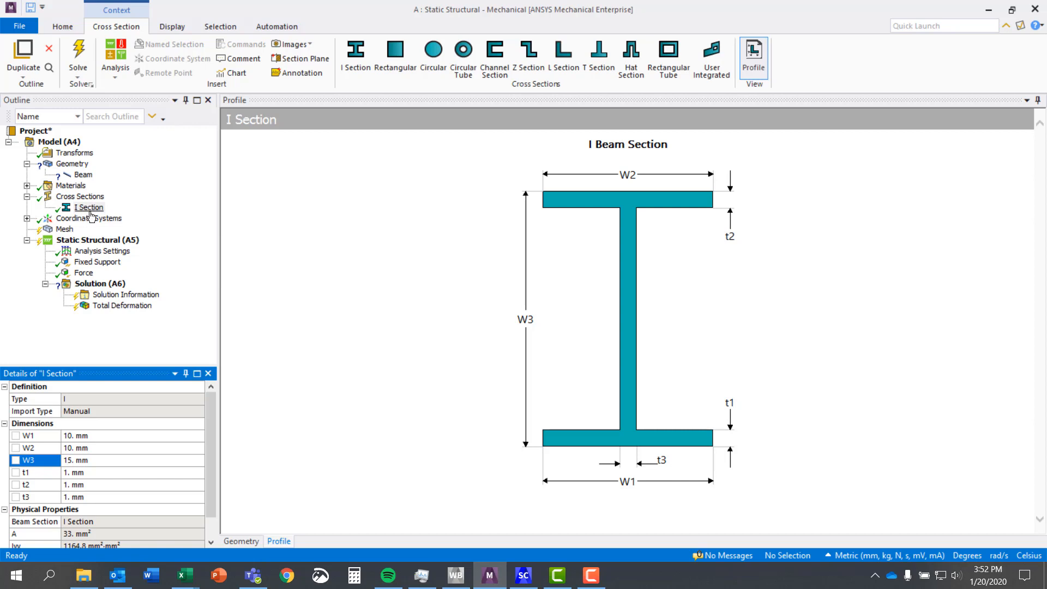
Set the Beam body's Cross Section to I Section so it displays as a solid I-beam.
left_click(89, 207)
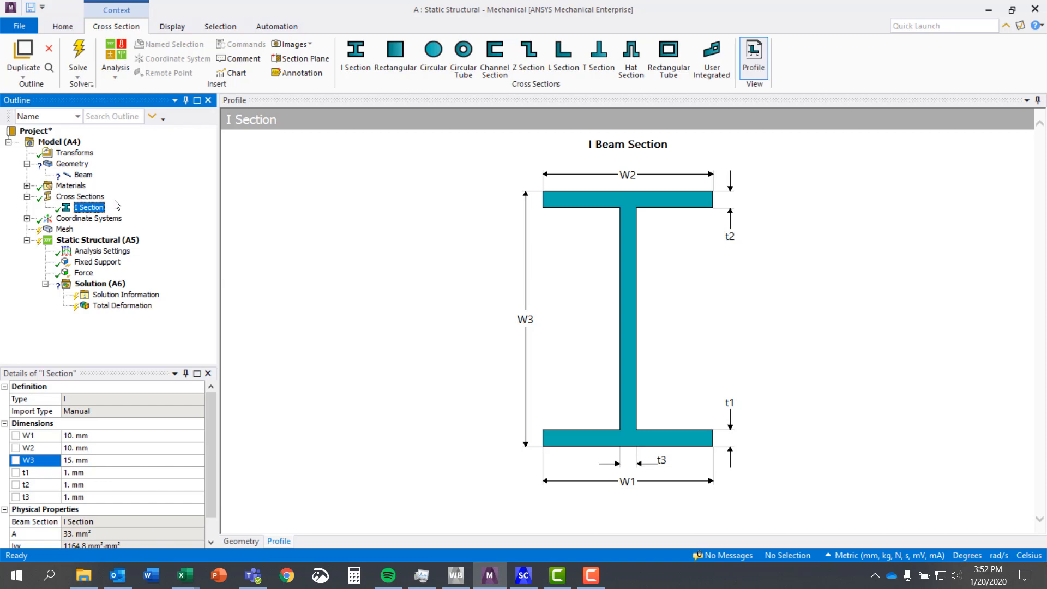
left_click(83, 175)
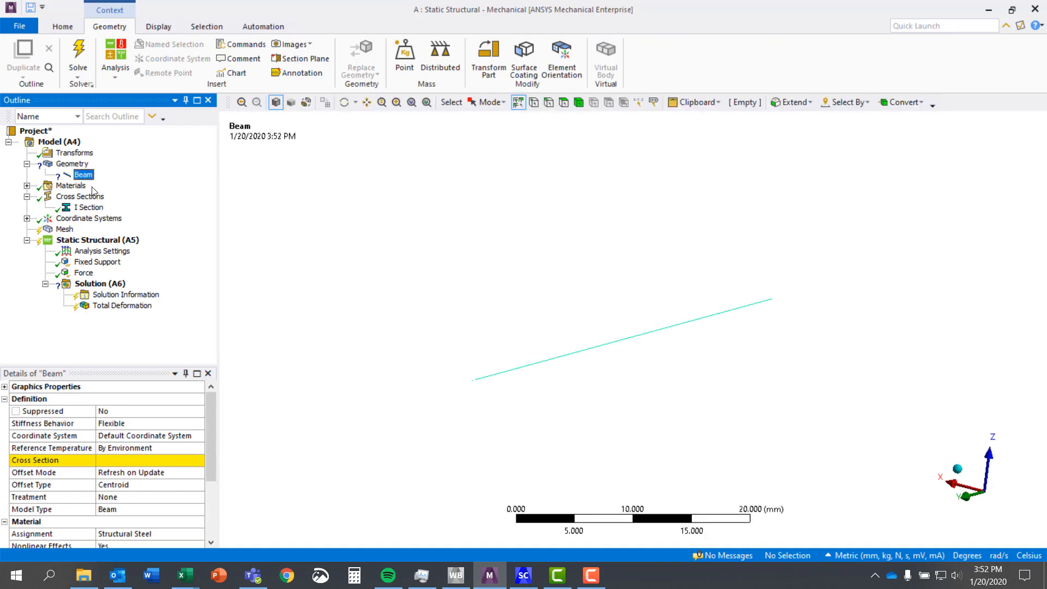
left_click(151, 460)
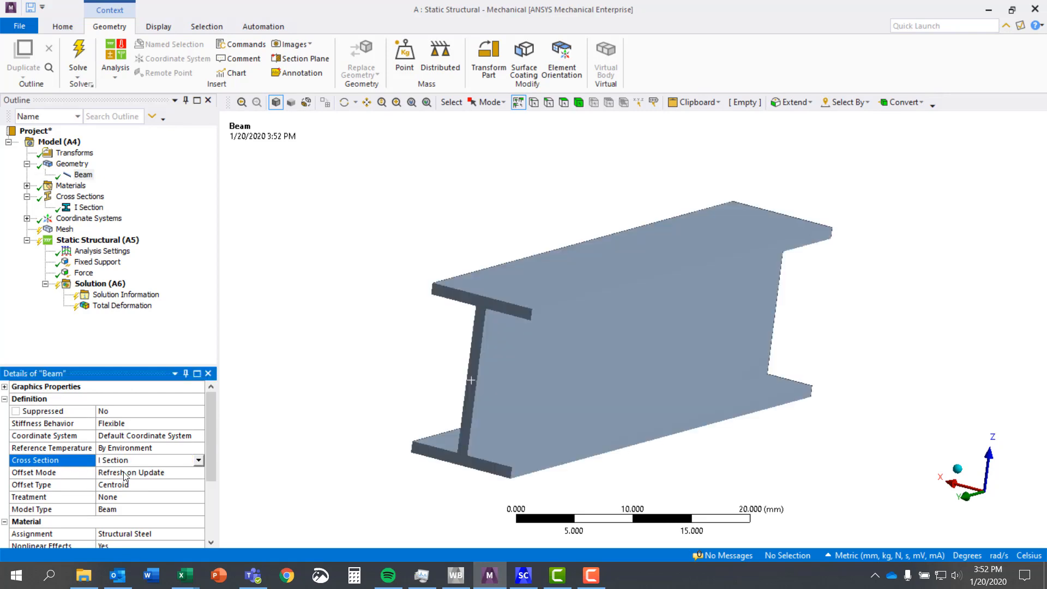
mouse_move(390, 330)
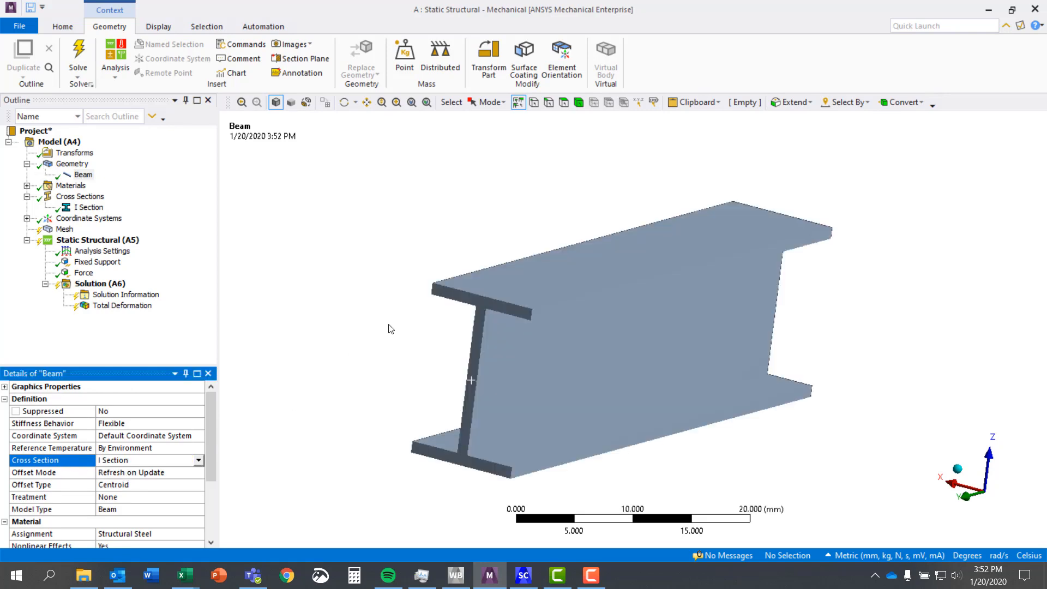